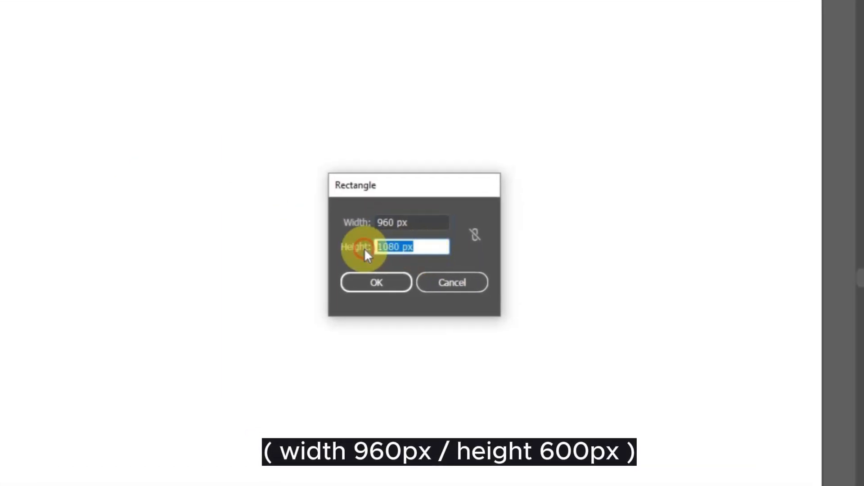
- Create a 960 × 600 px rectangle with red fill and no stroke
type("600")
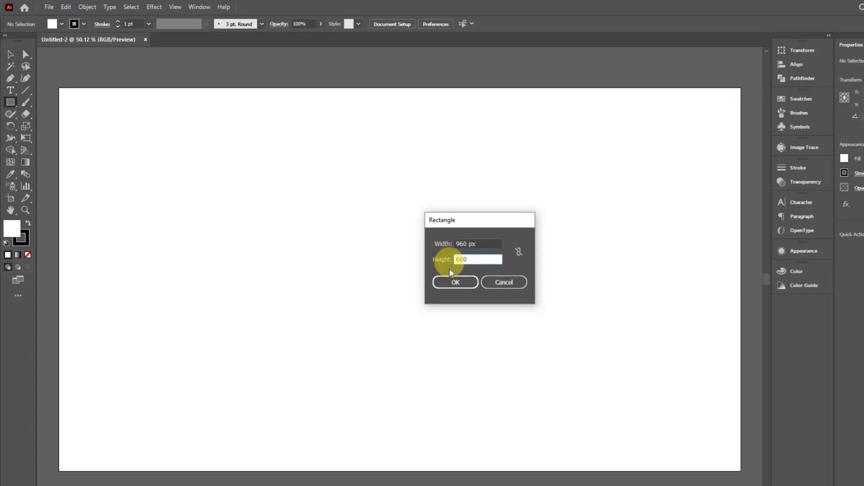
left_click(456, 281)
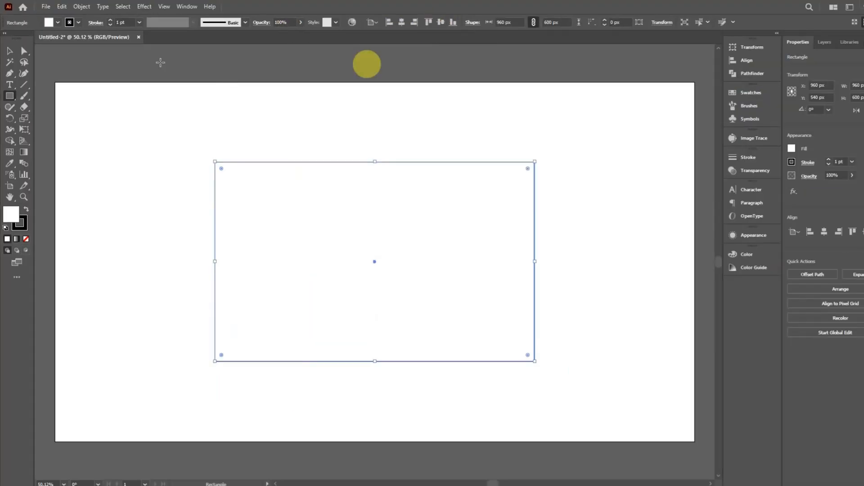
left_click(48, 22)
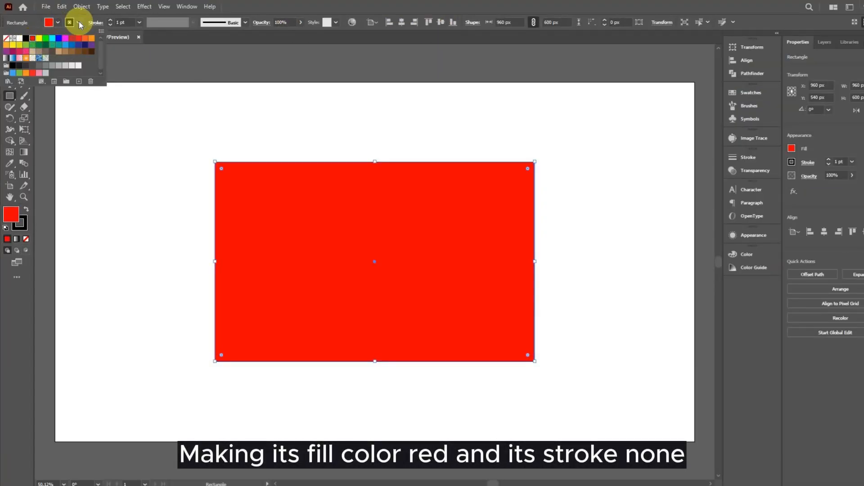
left_click(70, 21)
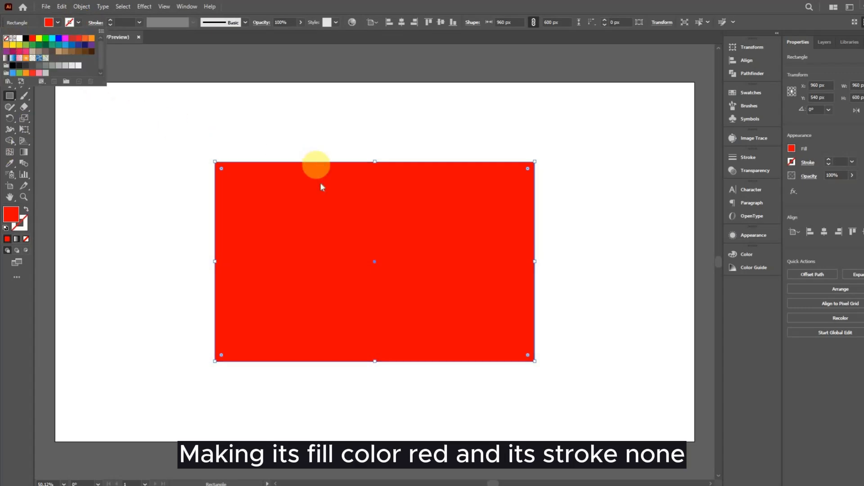
left_click(186, 7)
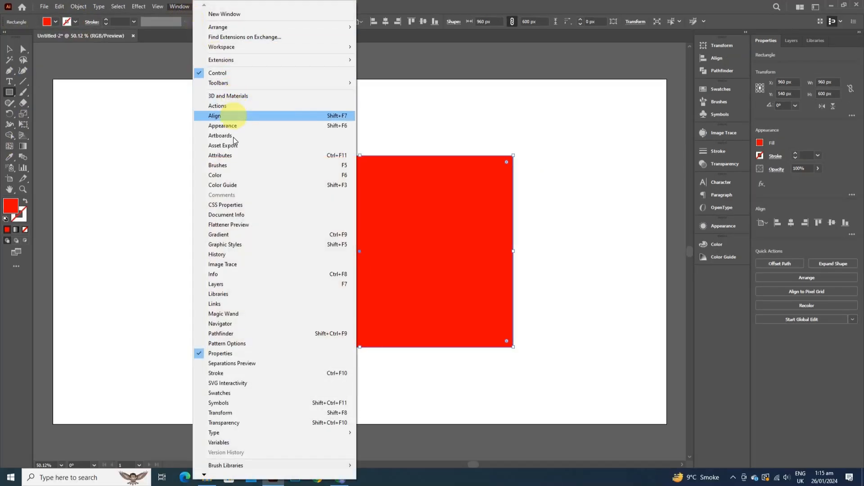
mouse_move(234, 293)
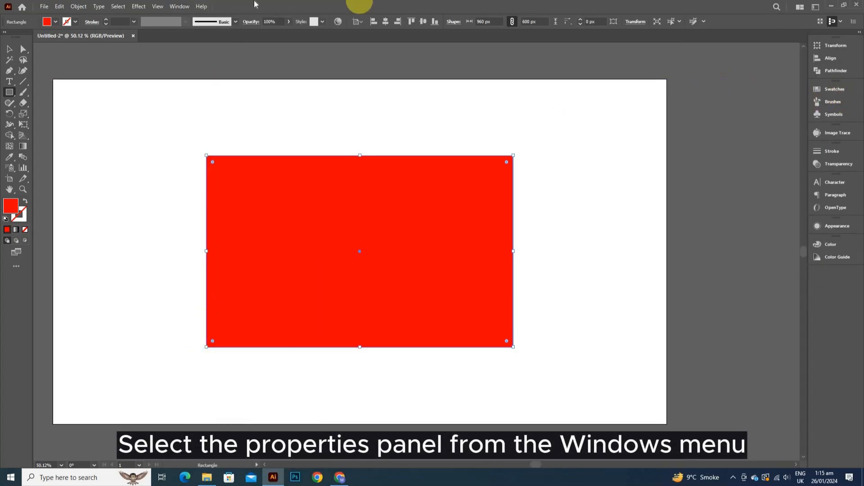
- Show the Properties panel with the rectangle's 960 × 600 px transform values
left_click(179, 7)
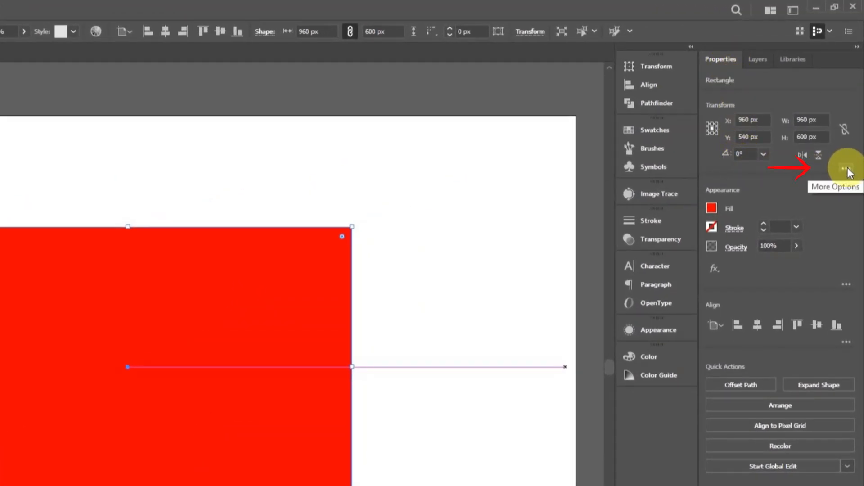
- Give the red rectangle an 80 px corner radius via the Transform options
left_click(846, 169)
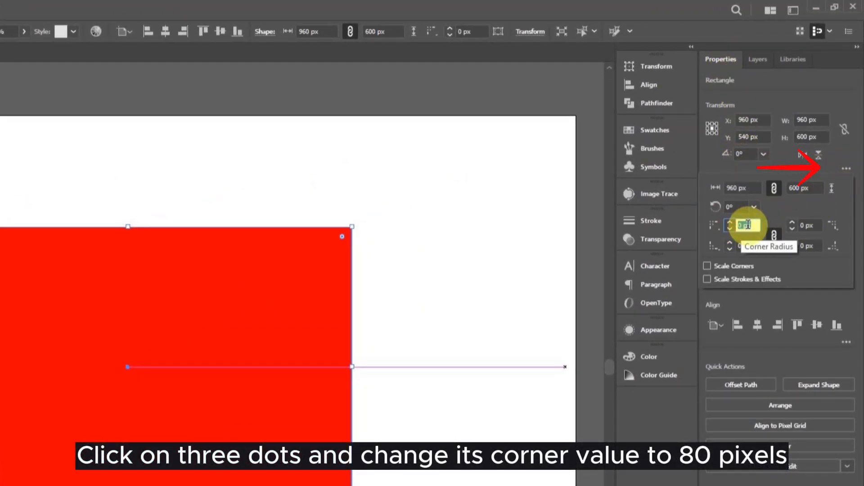
type("80")
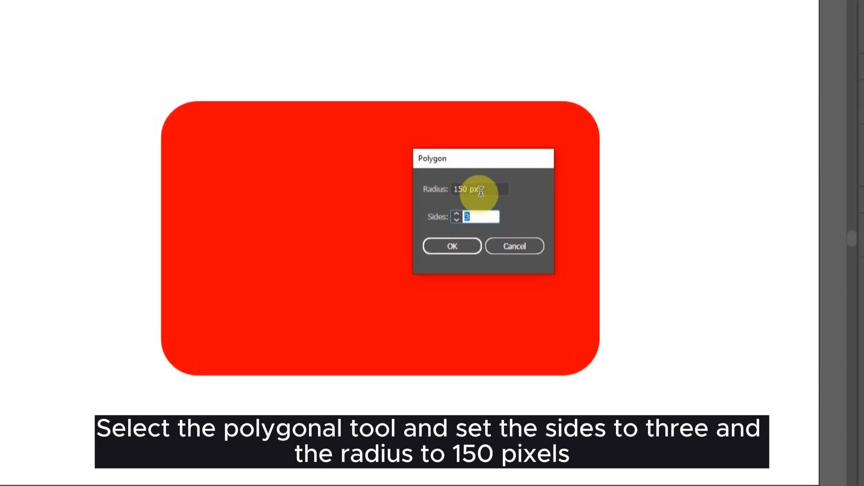
- Create a 3-sided, 150 px radius white polygon and centre it on the red rectangle
left_click(451, 245)
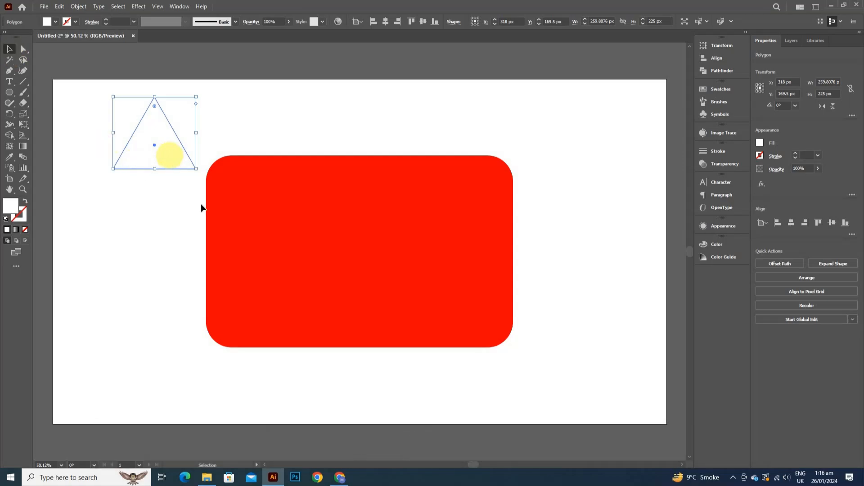
left_click_drag(153, 132, 361, 242)
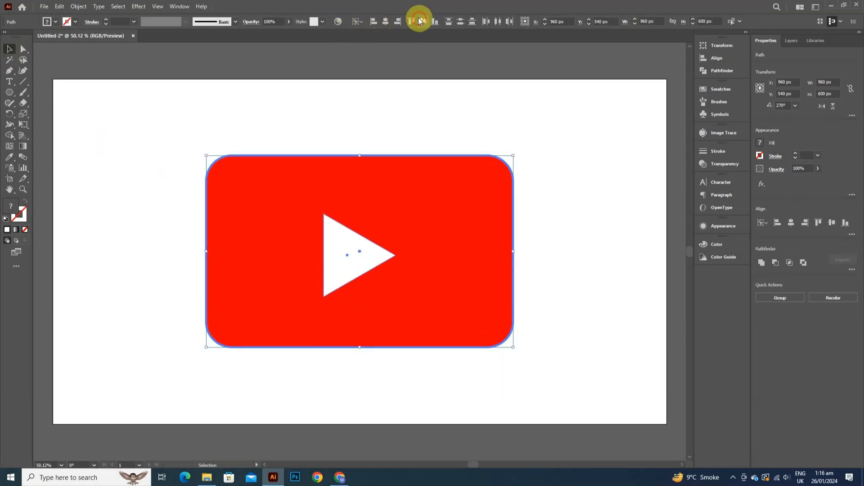
left_click(77, 6)
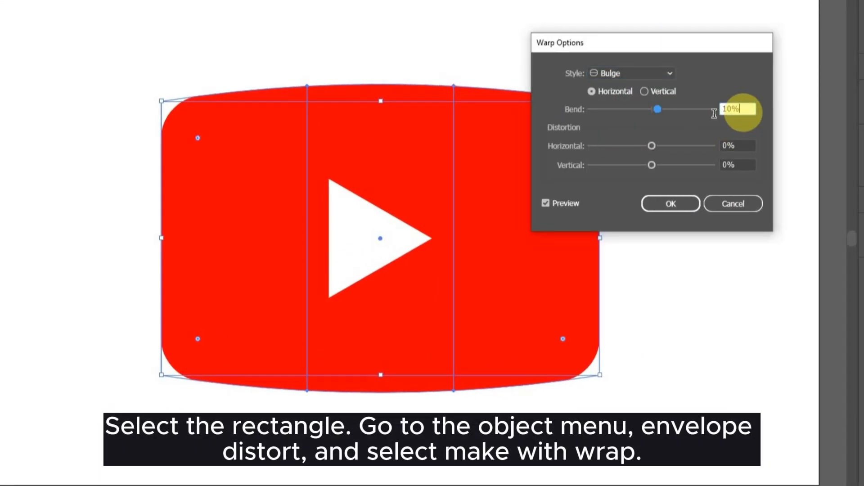
- Apply a 10% horizontal bulge to the logo and create a 1920 × 1080 px orange background
left_click(670, 203)
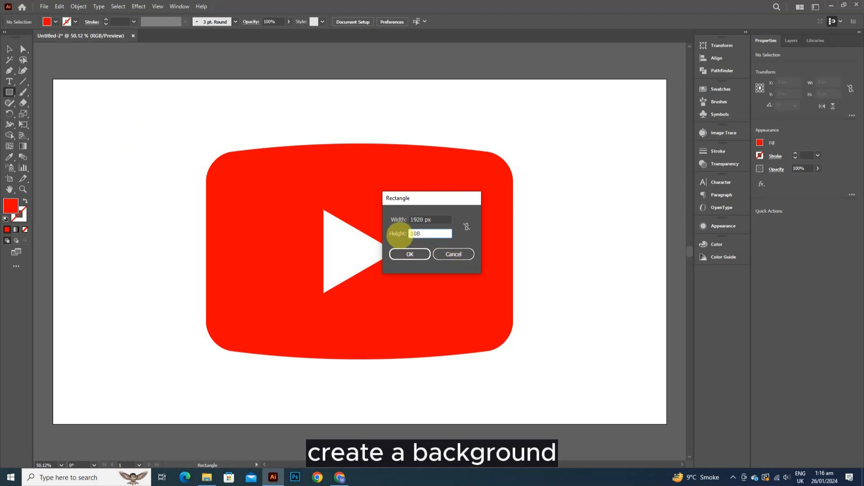
left_click(409, 254)
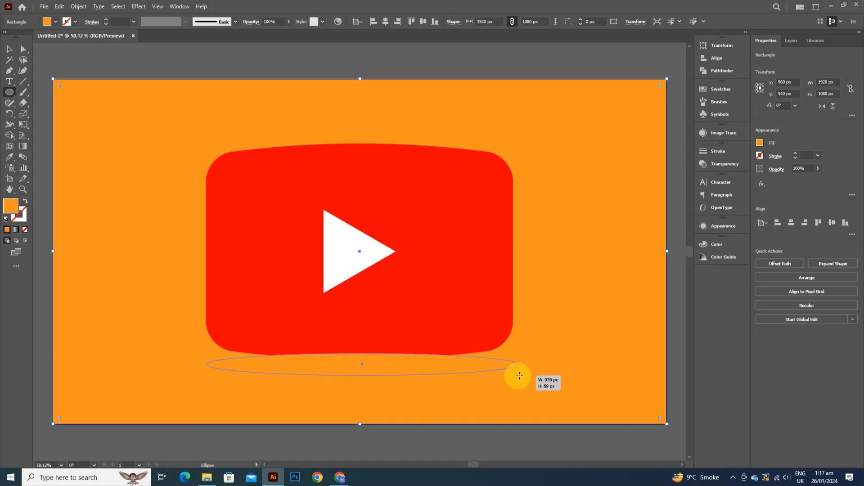
- Gaussian-blur a black ellipse beneath the logo as a soft shadow
right_click(359, 364)
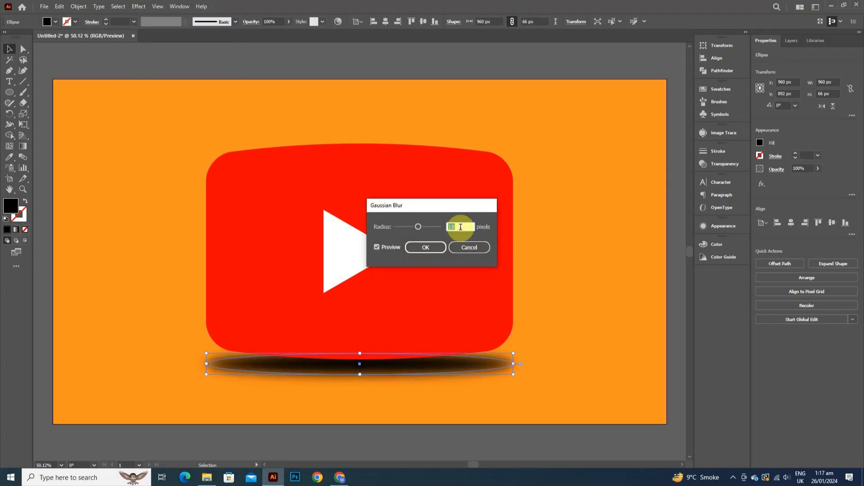
left_click(424, 246)
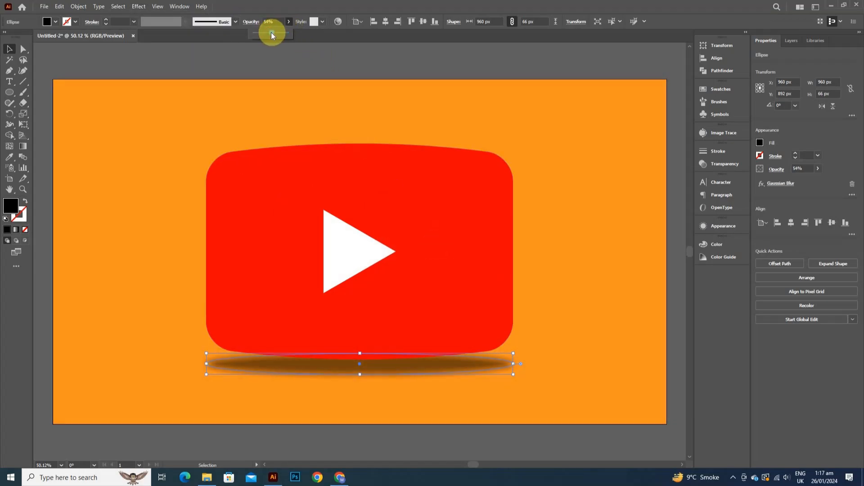